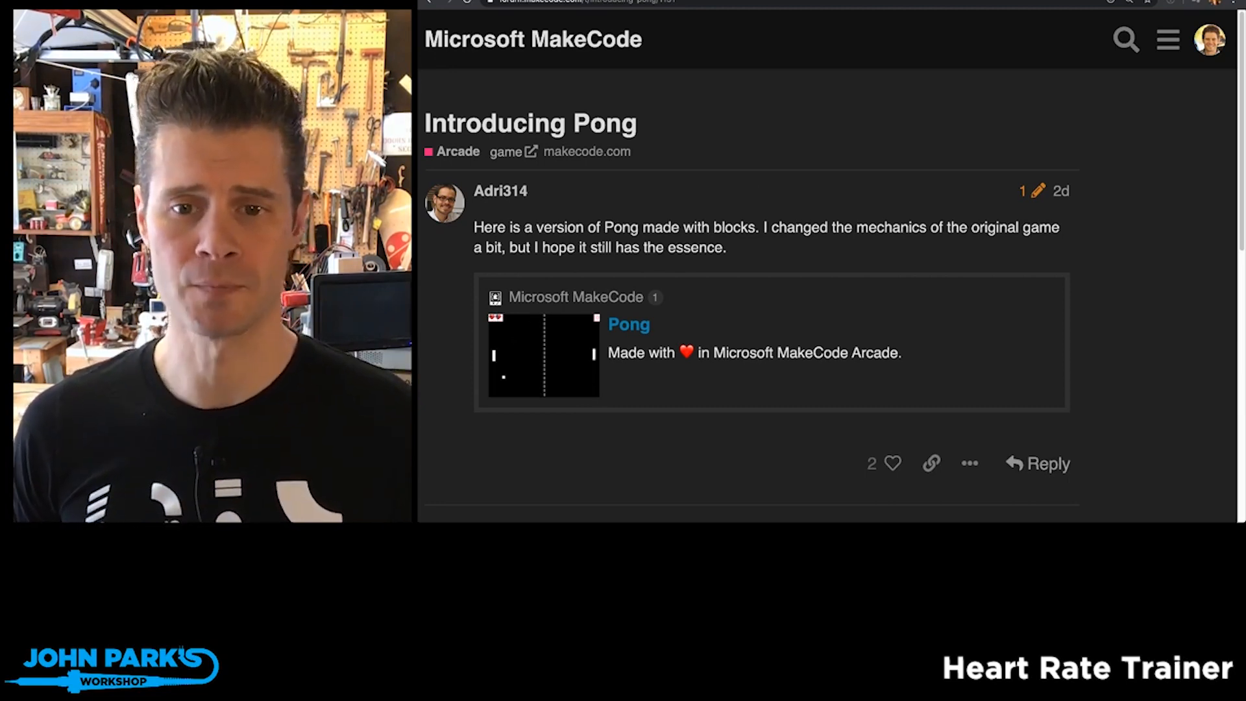
- Launch the shared Pong game from the forum, resume play, then switch to Edit Code
{"action": "left_click", "coordinate": [628, 324]}
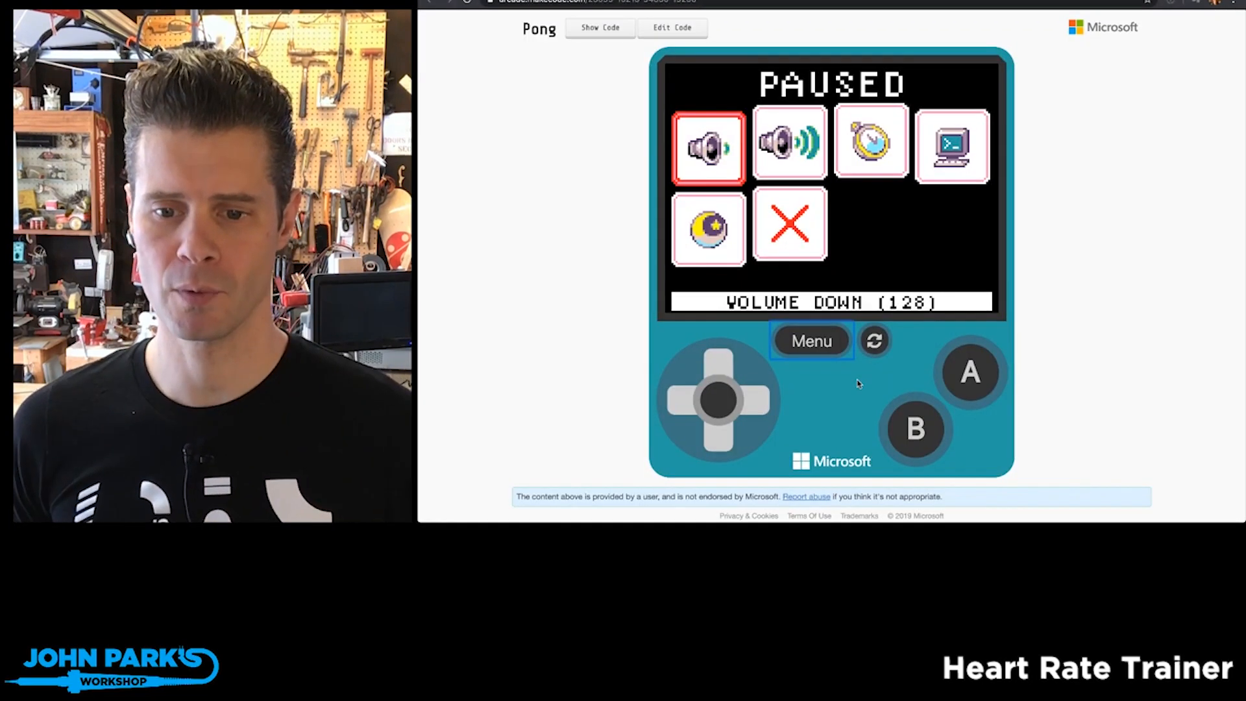
{"action": "left_click", "coordinate": [809, 338]}
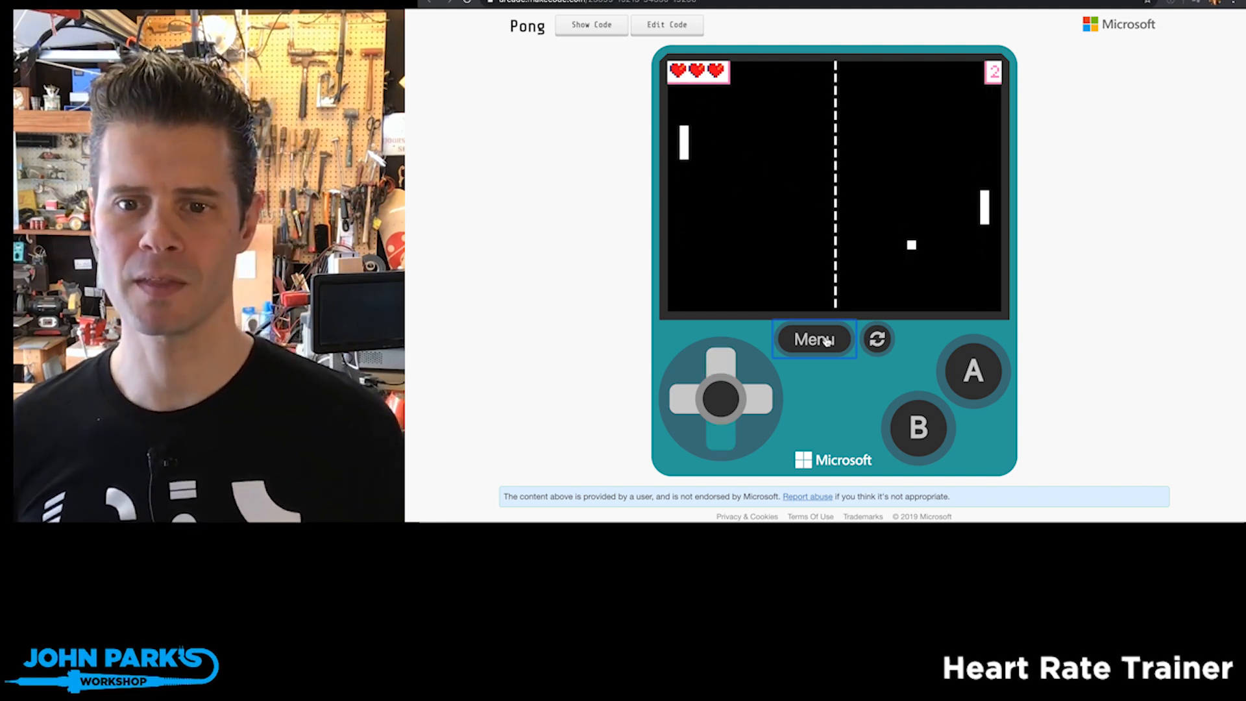
{"action": "left_click", "coordinate": [666, 24]}
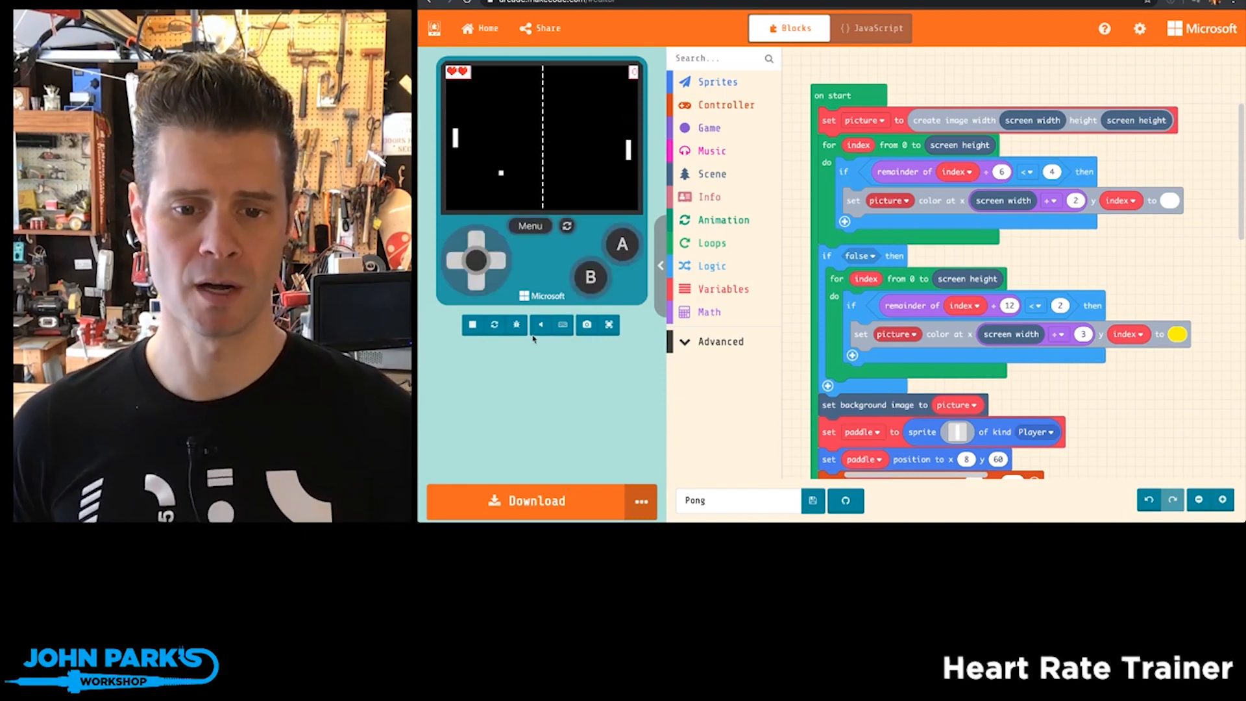
{"action": "left_click", "coordinate": [472, 325]}
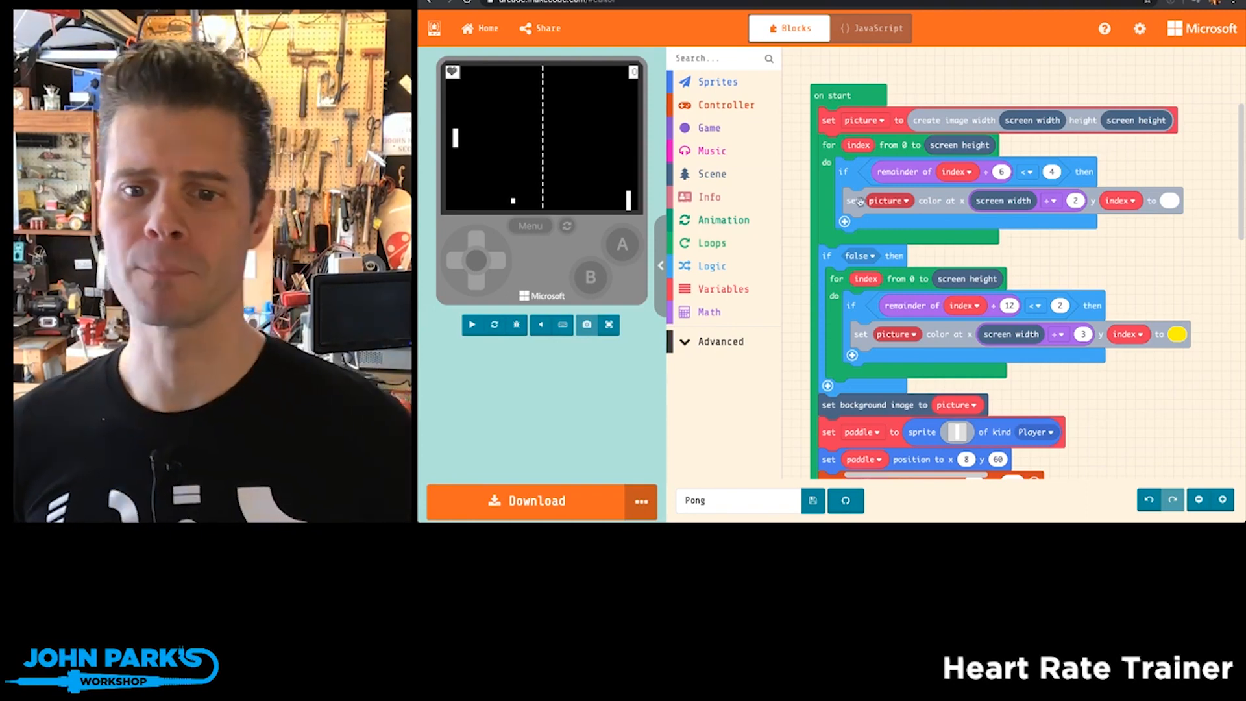
{"action": "mouse_move", "coordinate": [854, 145]}
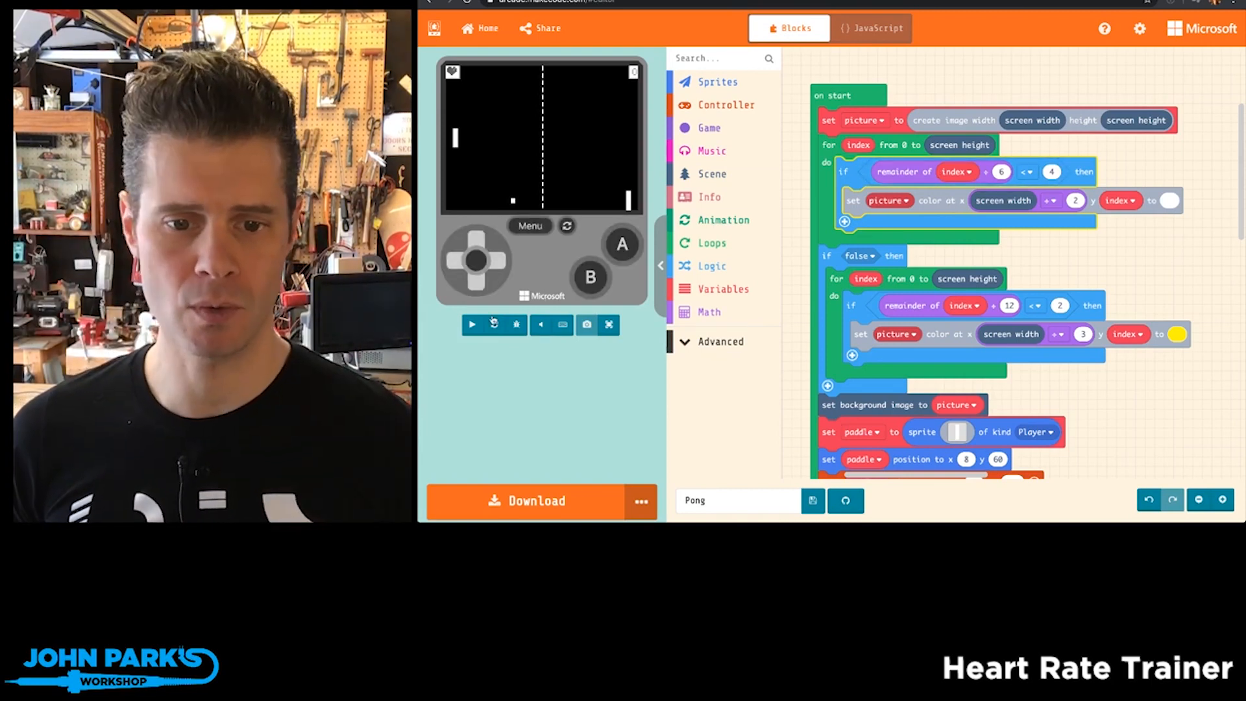
- Change the 'remainder of index ÷ 6 < 4' comparison, trying 2 and 6, leaving it at 2
{"action": "left_click", "coordinate": [472, 325]}
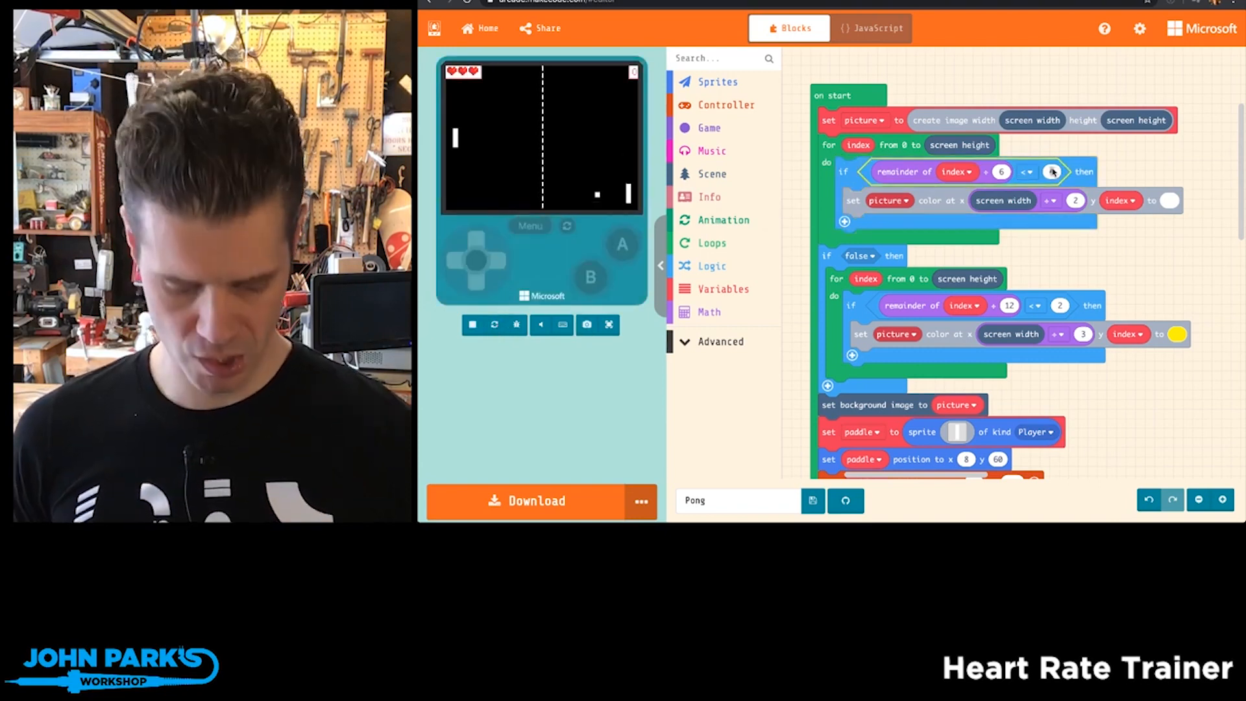
{"action": "left_click", "coordinate": [472, 325]}
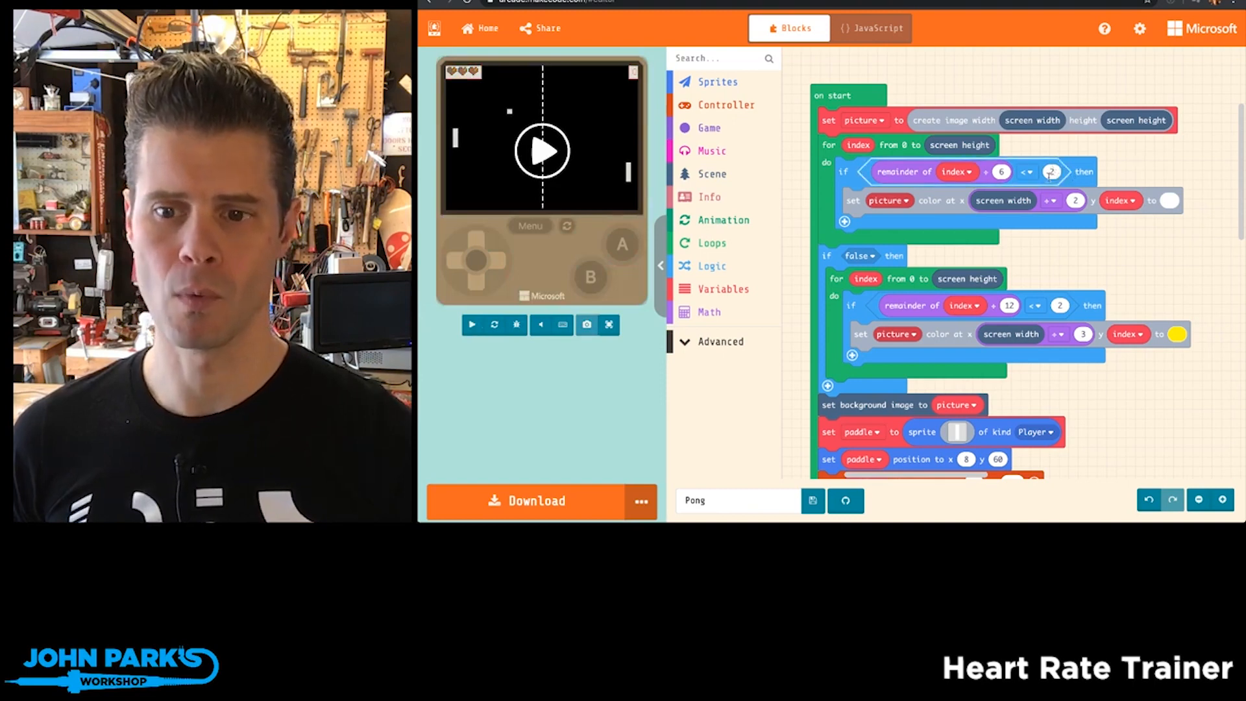
{"action": "left_click", "coordinate": [473, 325]}
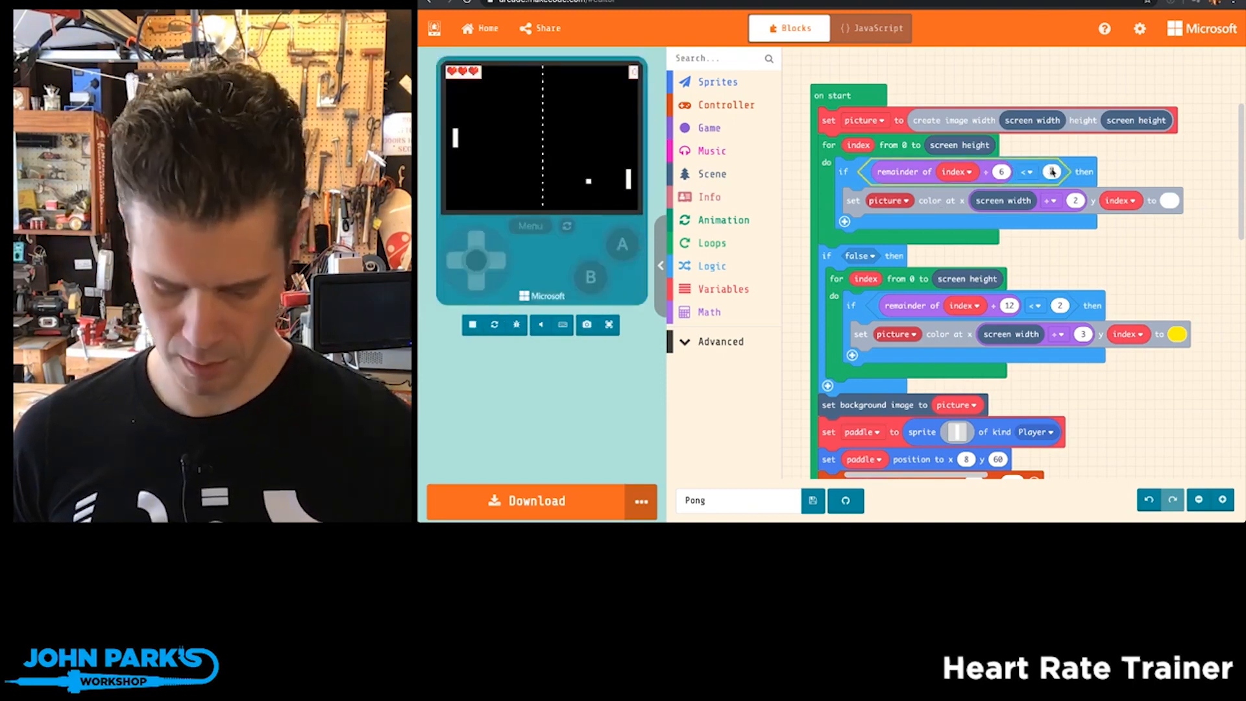
{"action": "left_click", "coordinate": [473, 324]}
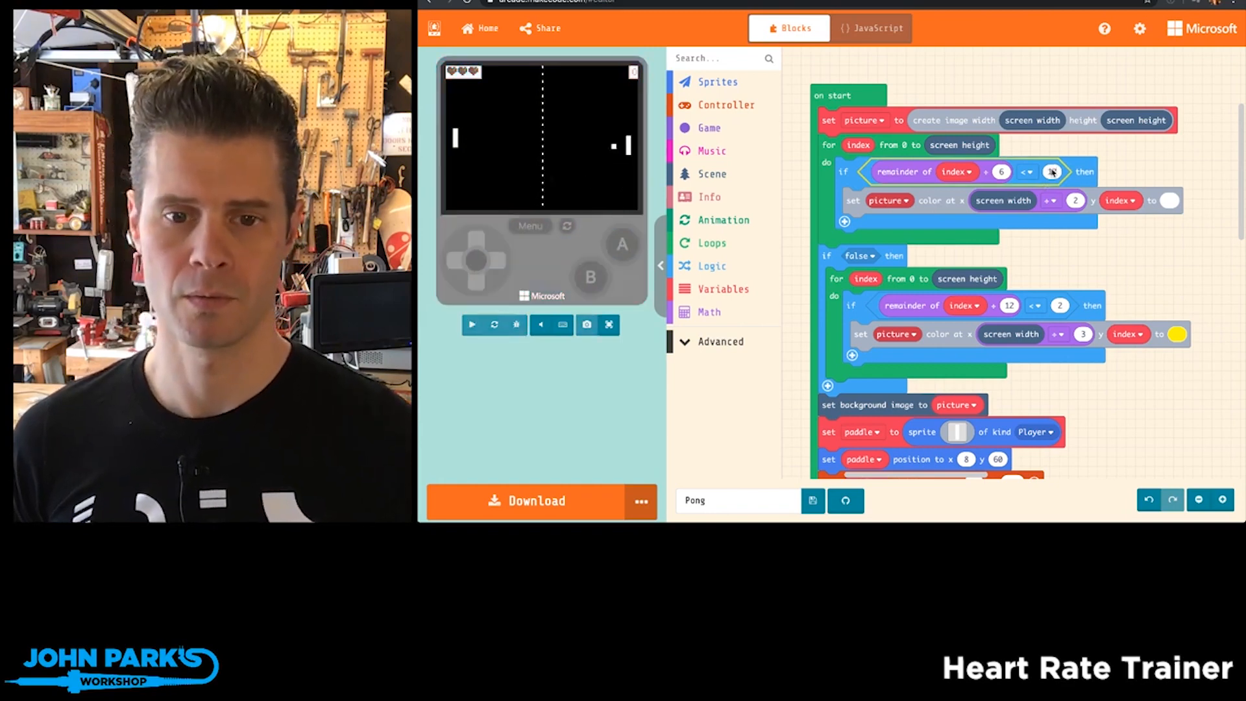
{"action": "left_click", "coordinate": [472, 324]}
{"action": "type", "text": "6"}
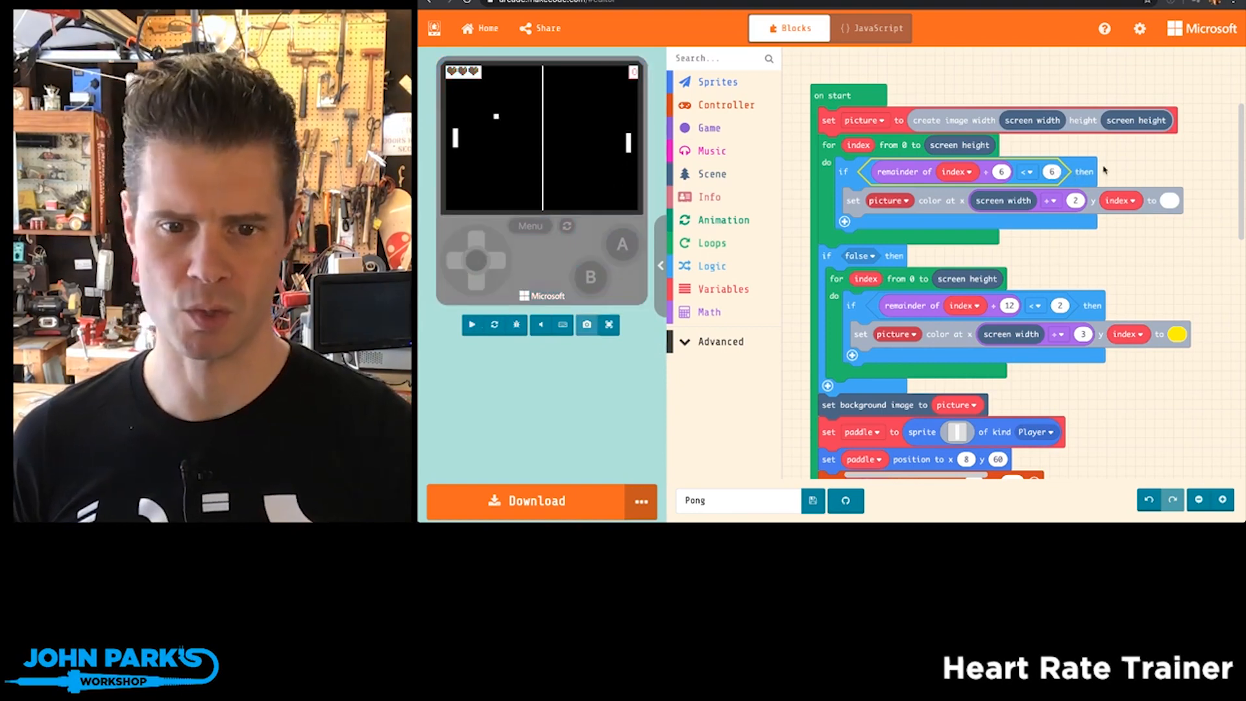
{"action": "left_click", "coordinate": [472, 325]}
{"action": "type", "text": "2"}
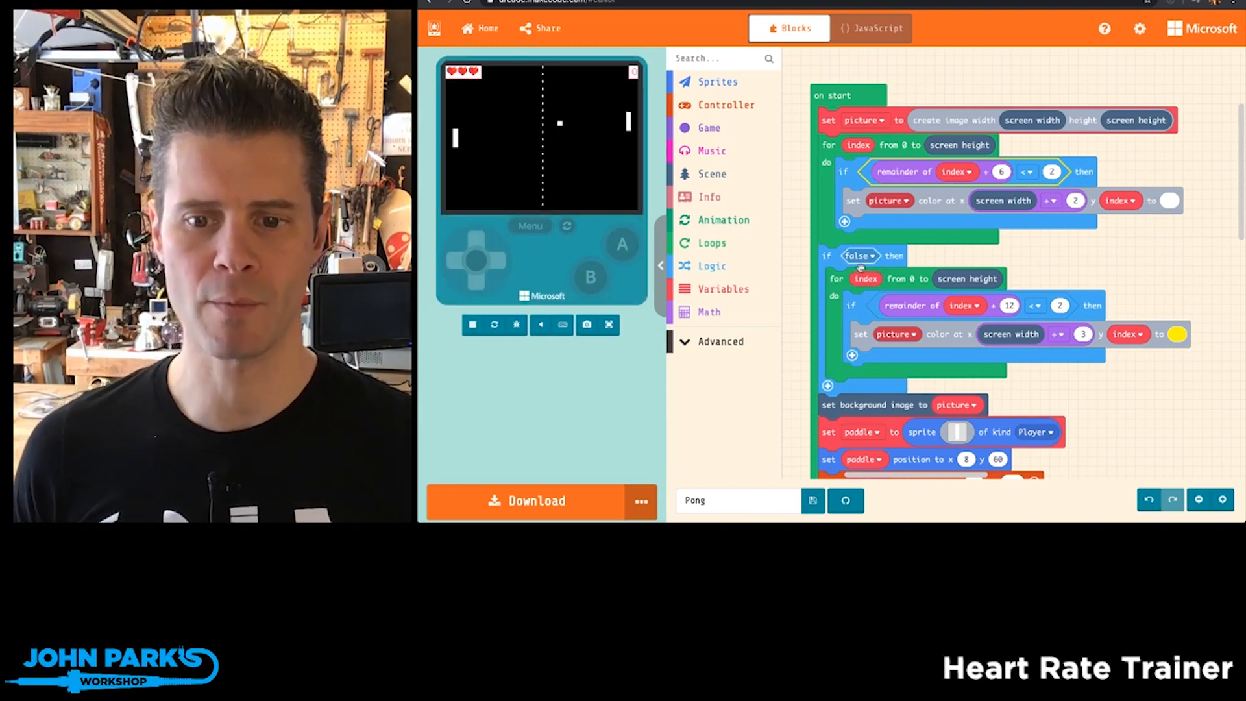
- Set the second line's if condition from false to true so the yellow dashed line draws
{"action": "left_click", "coordinate": [859, 256]}
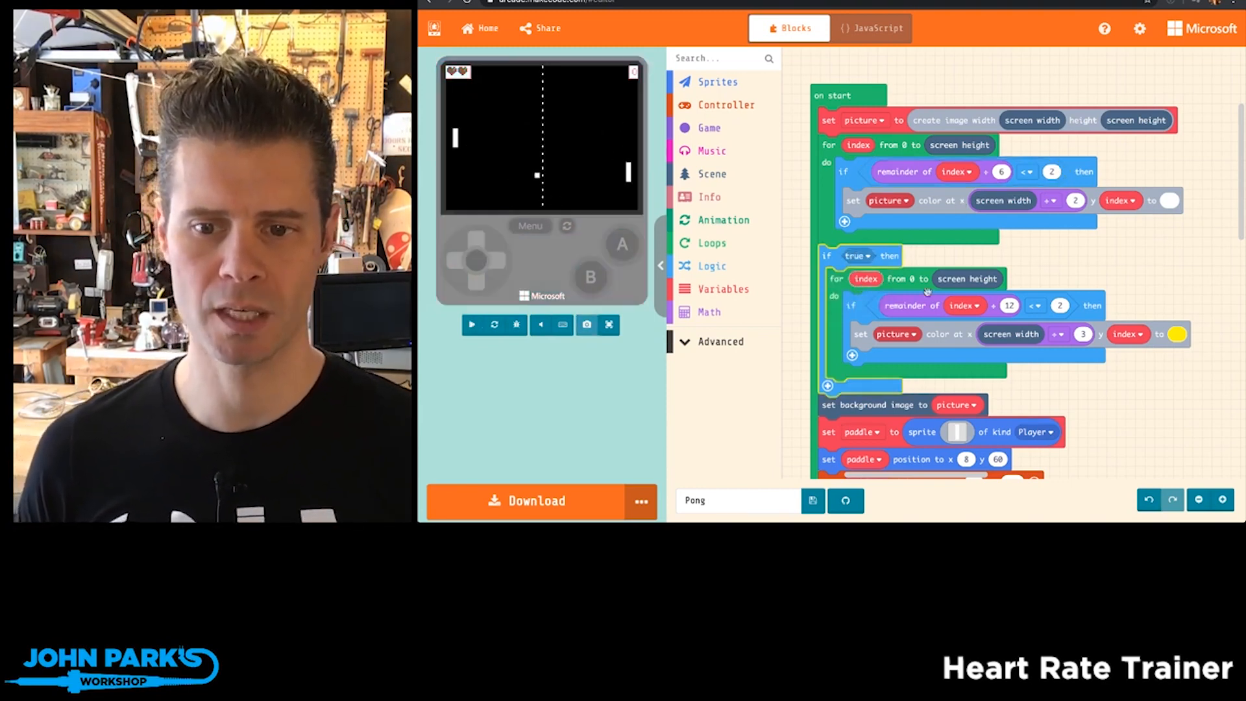
{"action": "left_click", "coordinate": [471, 325]}
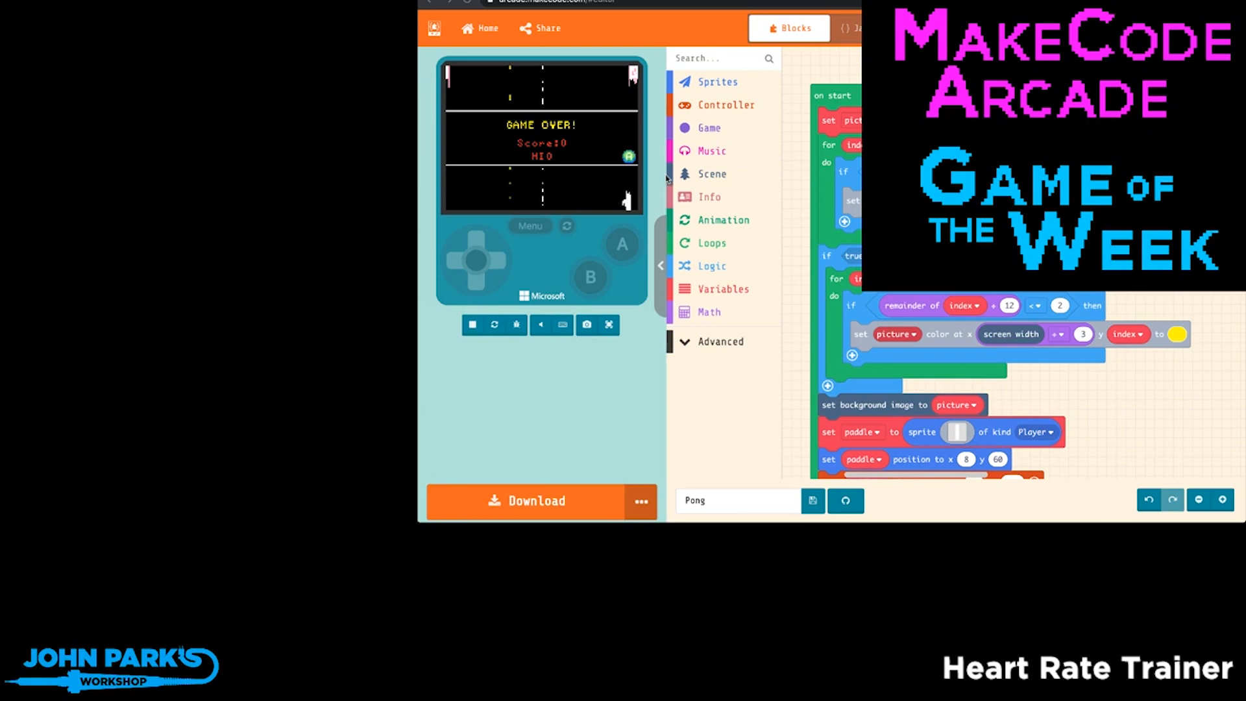
{"action": "mouse_move", "coordinate": [541, 297]}
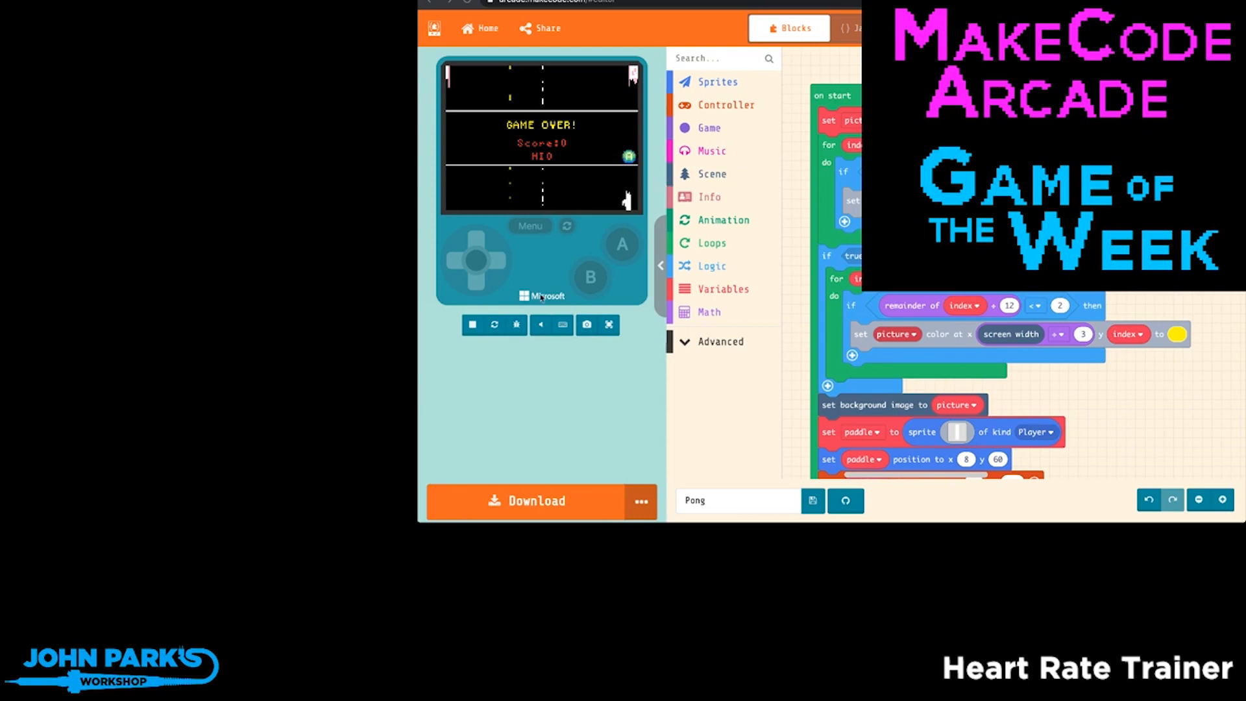